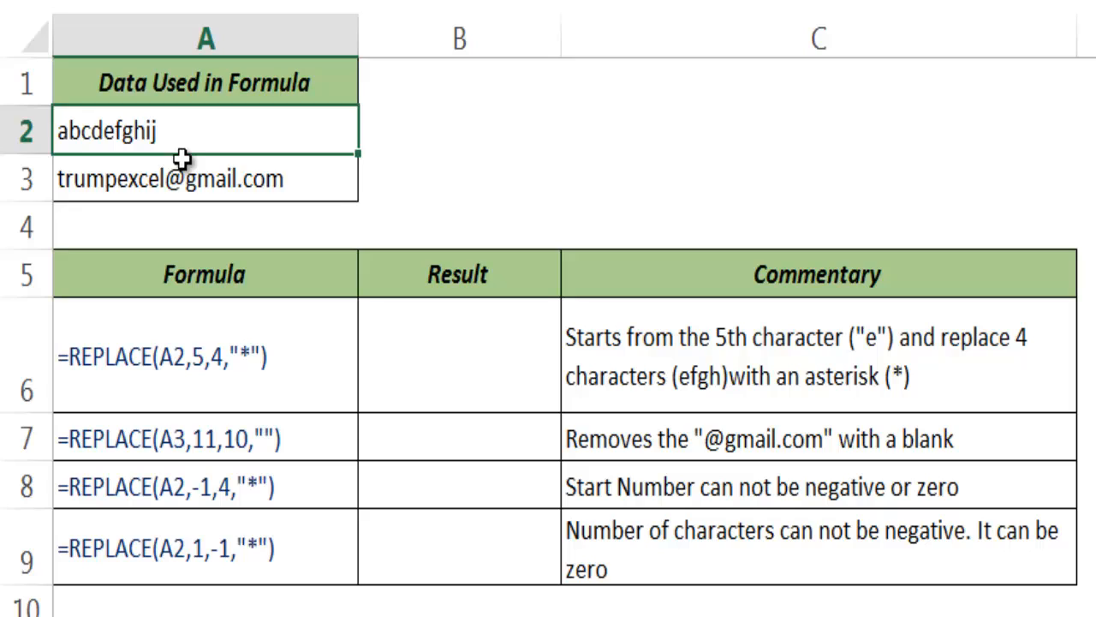
- Select B6 and begin a REPLACE formula by typing =rep
click(446, 358)
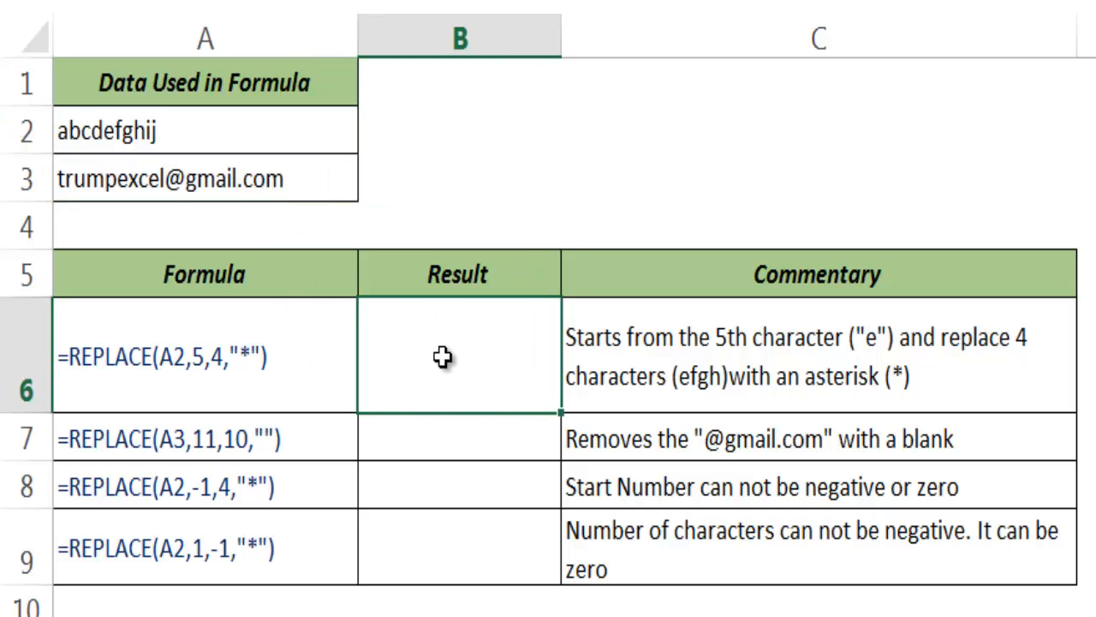
text(=r)
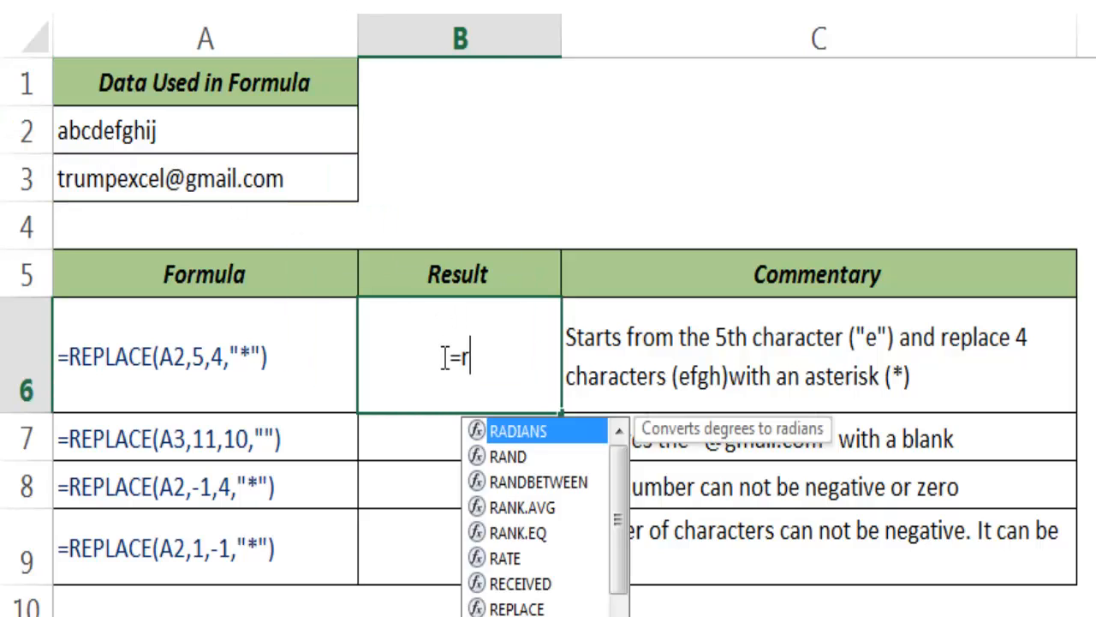
text(ep)
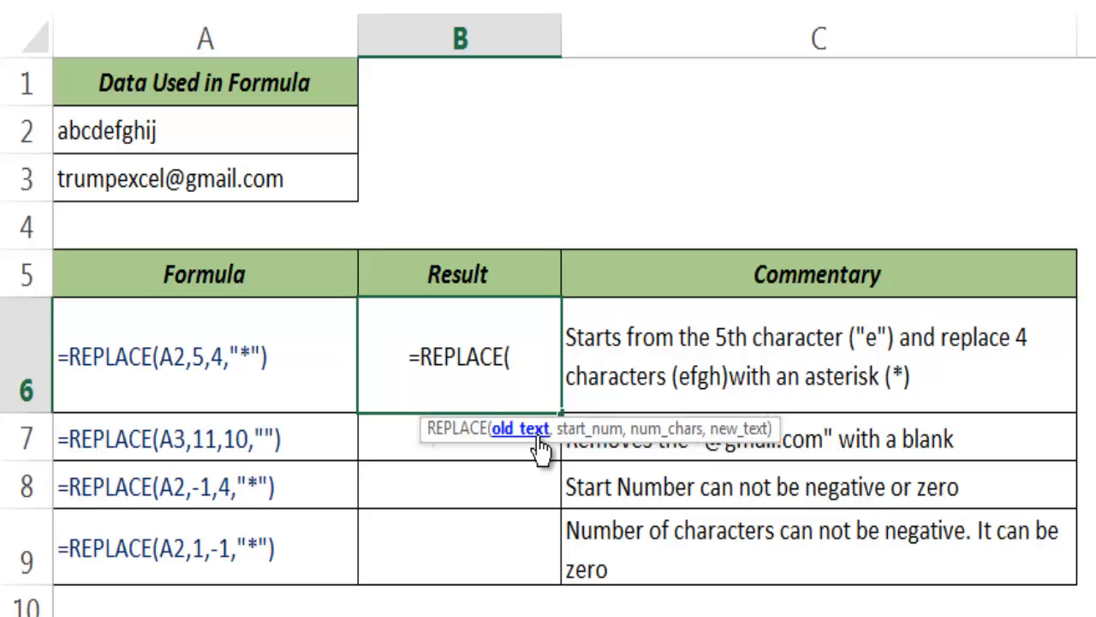
mouse_move(576, 441)
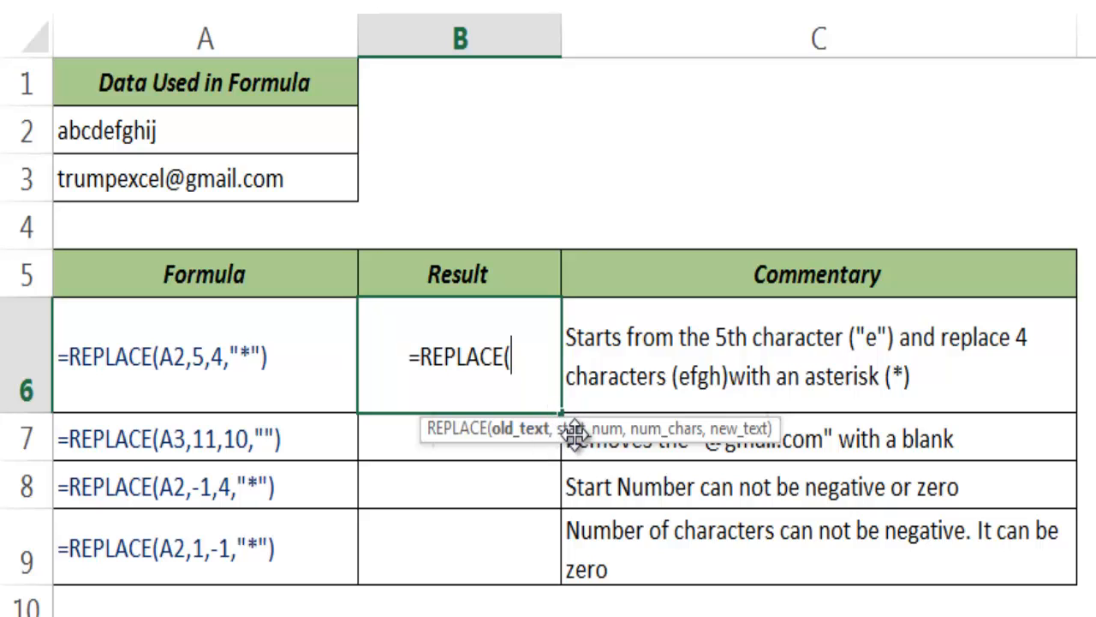
mouse_move(728, 428)
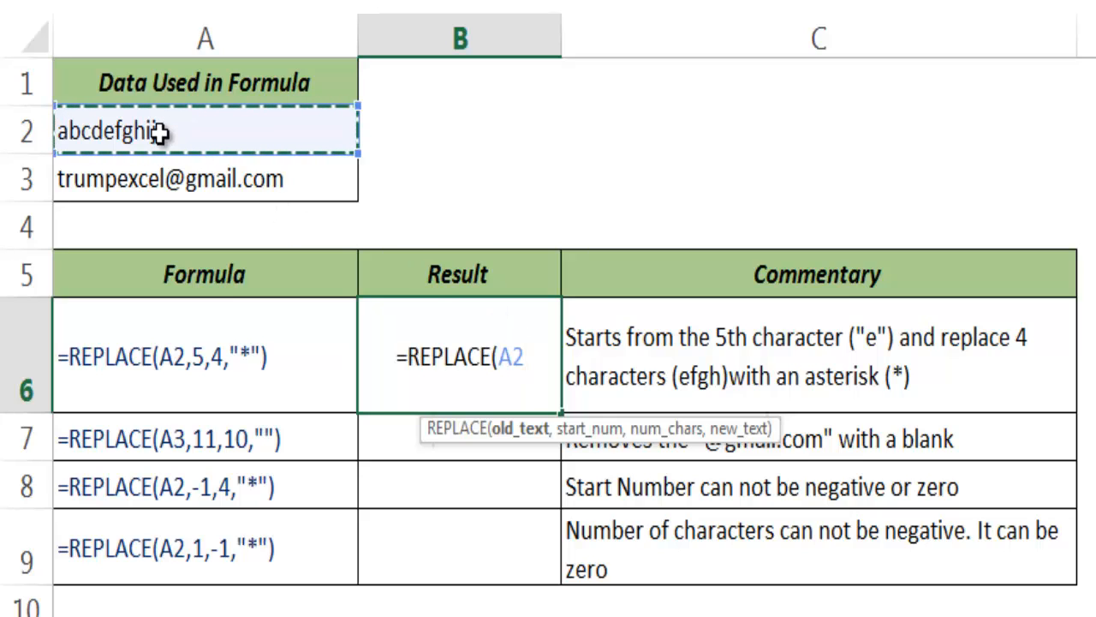
- Complete the B6 REPLACE arguments with start 5, 4 characters and "*"
text(,5)
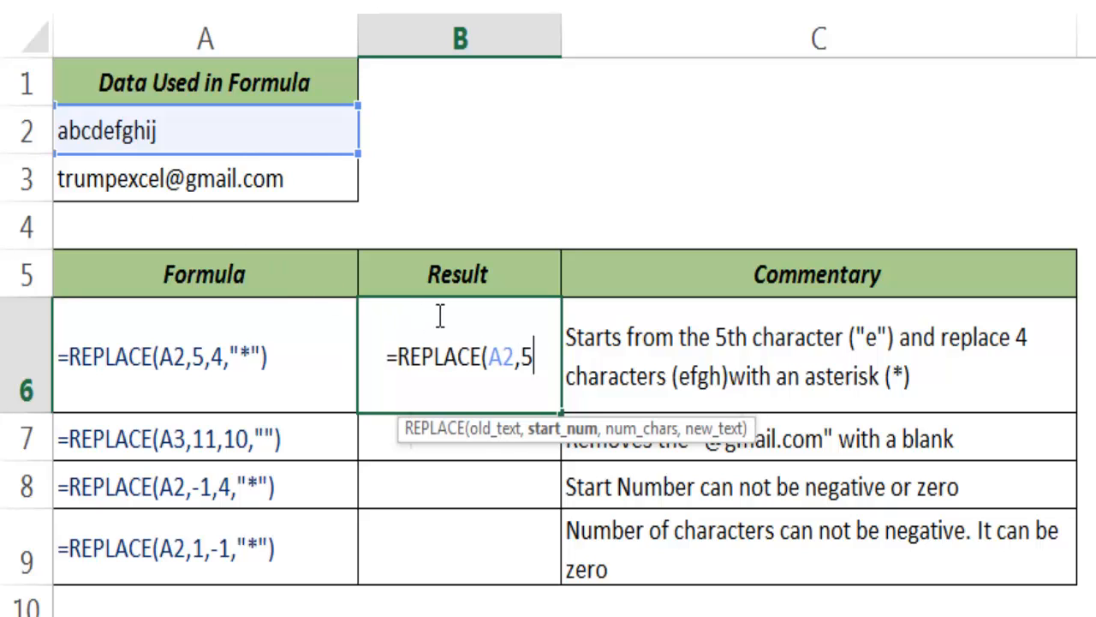
mouse_move(62, 159)
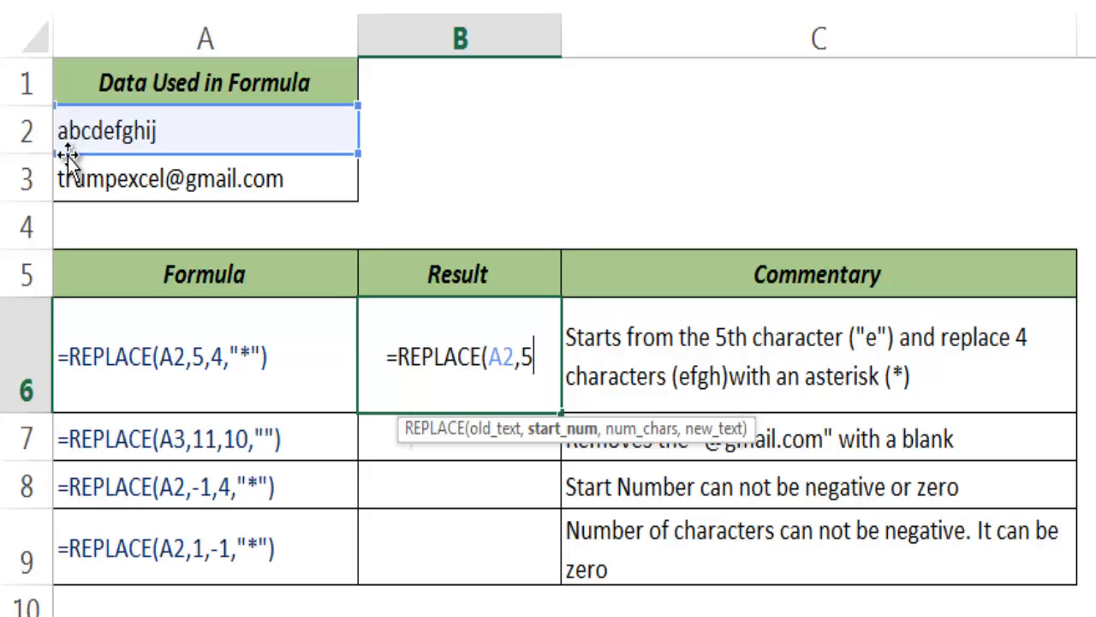
mouse_move(103, 135)
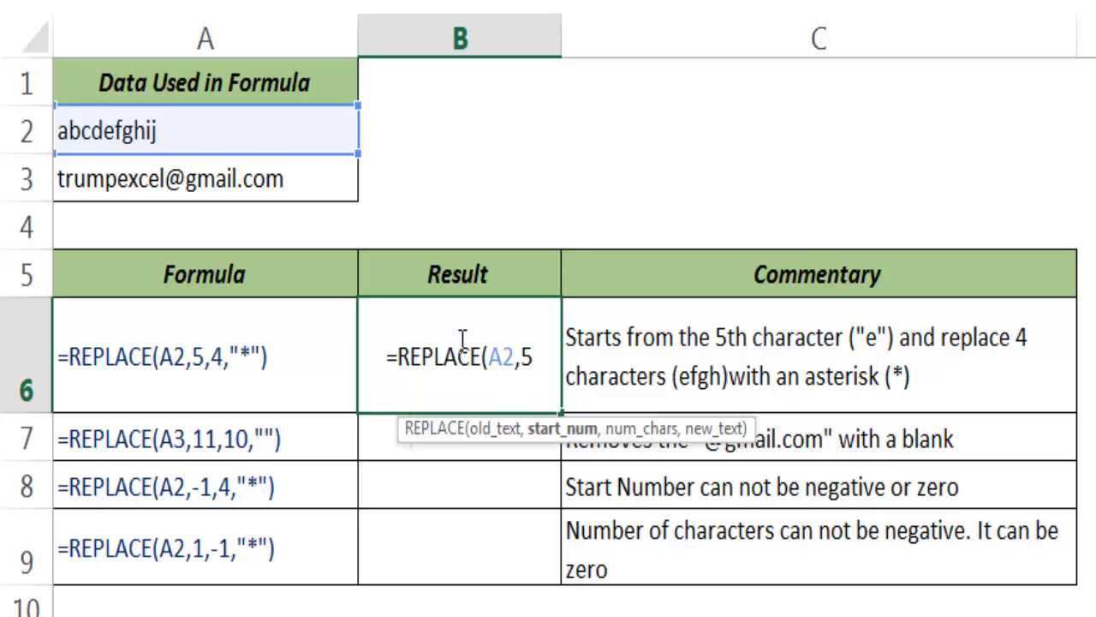
text(,)
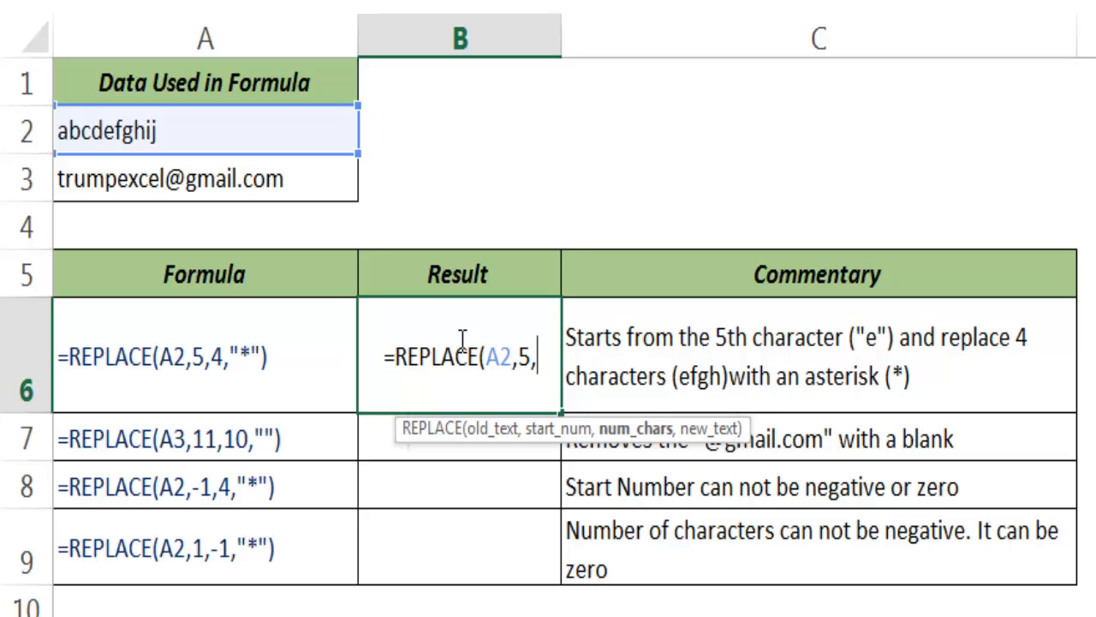
text(4)
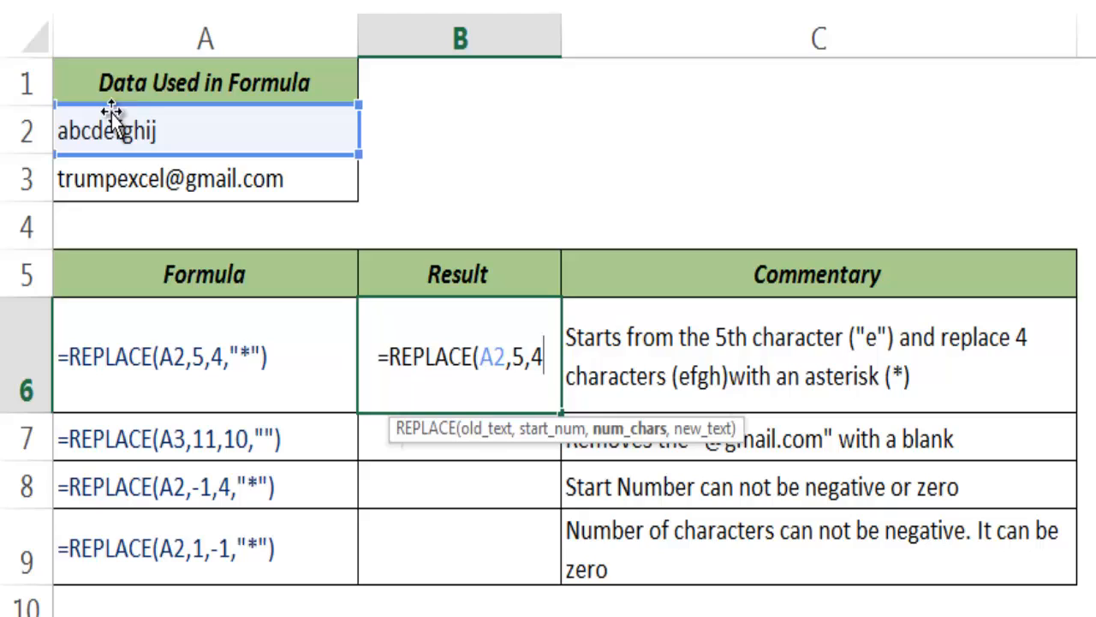
text(,")
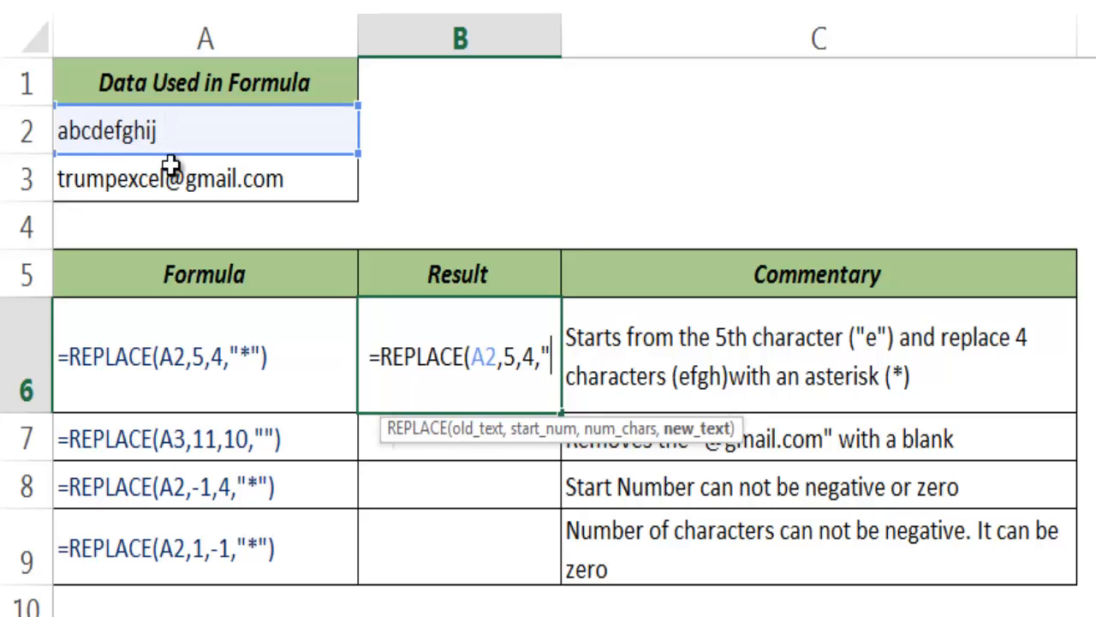
text(*)
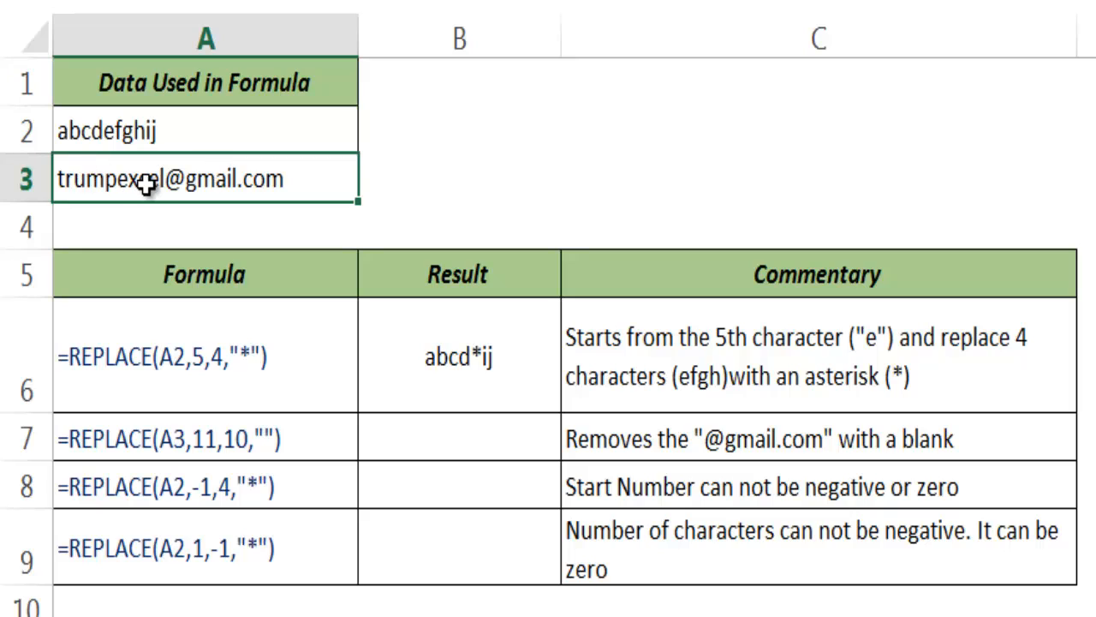
mouse_move(159, 181)
text(=r)
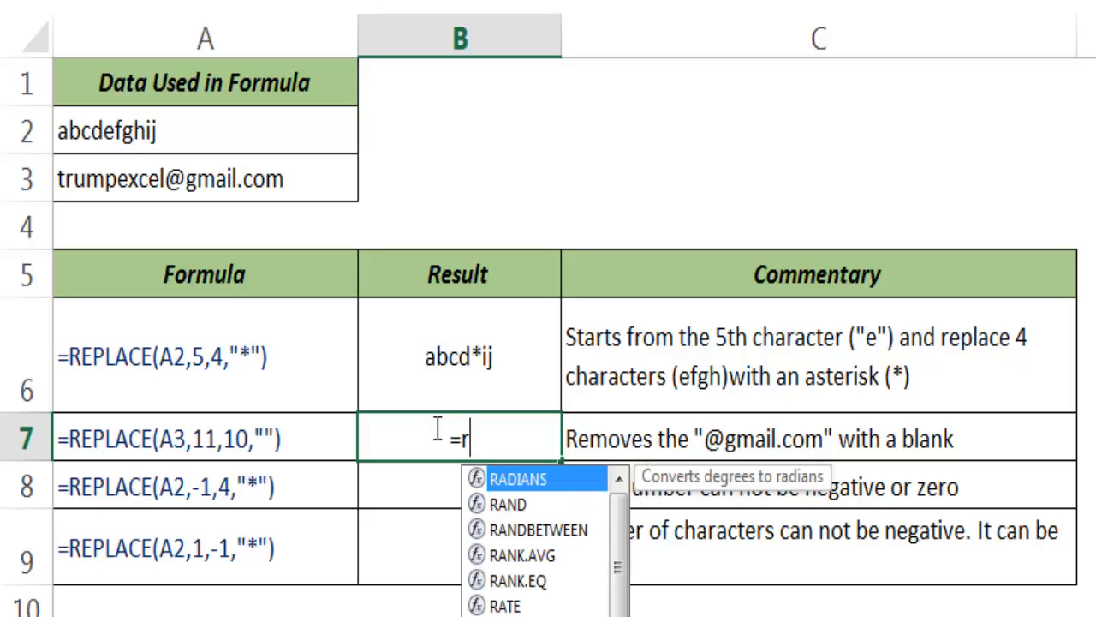
- Enter =REPLACE(A3,11,10,"") in B7 to strip the gmail domain
text(epla)
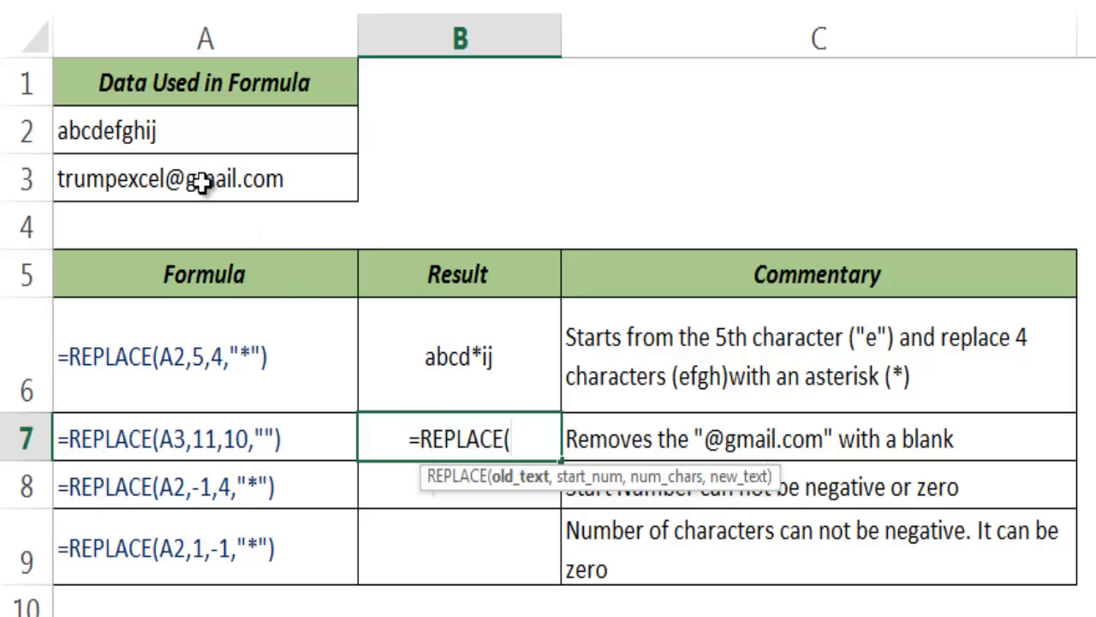
click(204, 178)
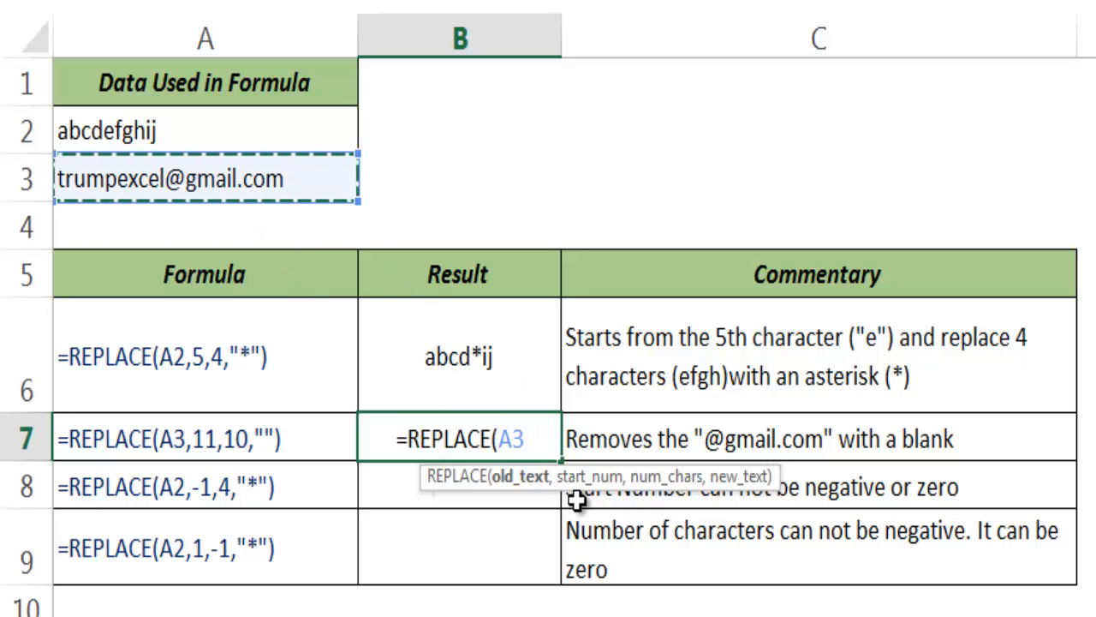
text(,)
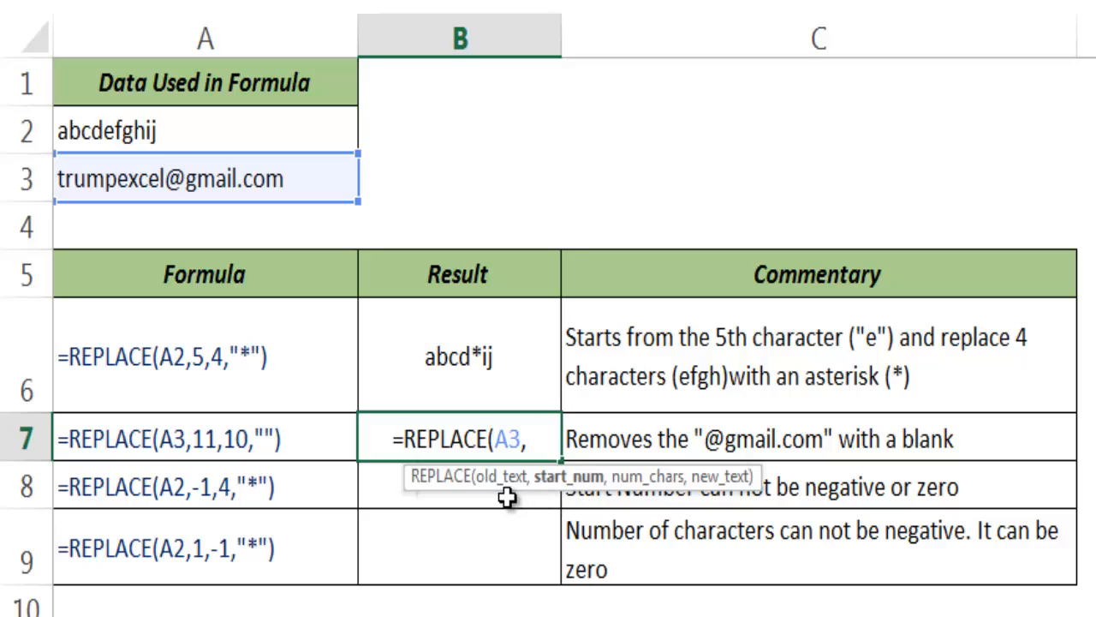
text(11)
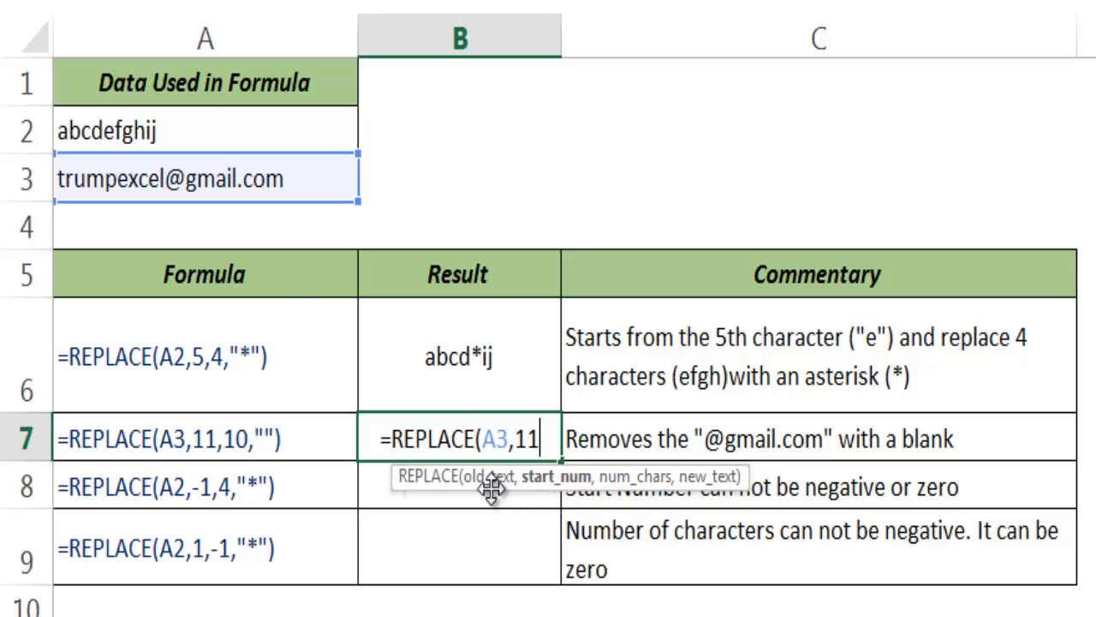
mouse_move(159, 179)
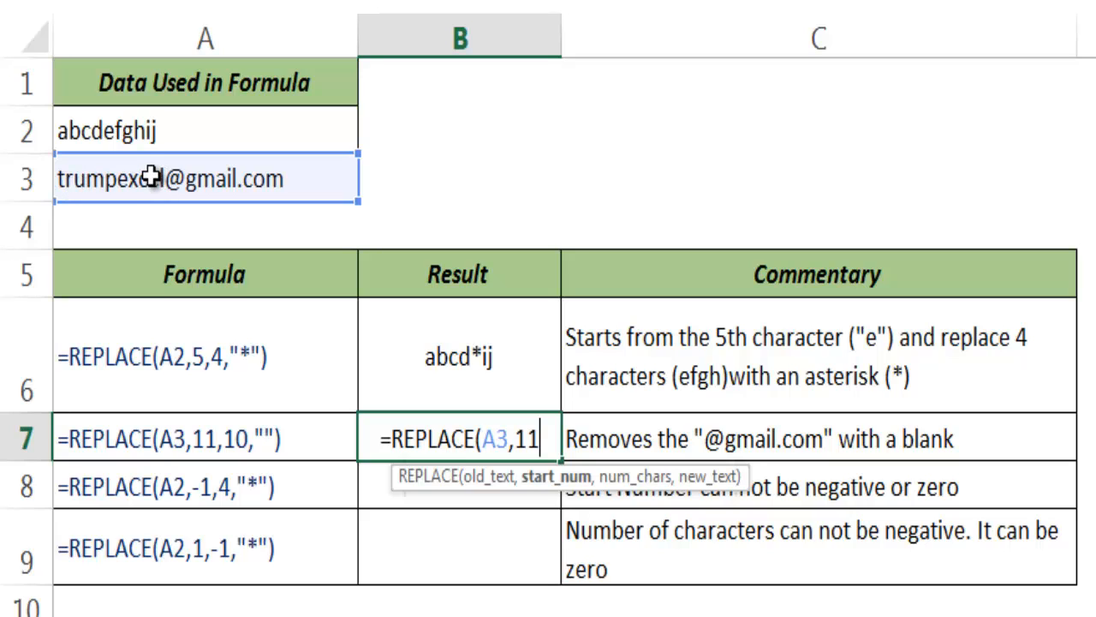
mouse_move(175, 187)
text(,10)
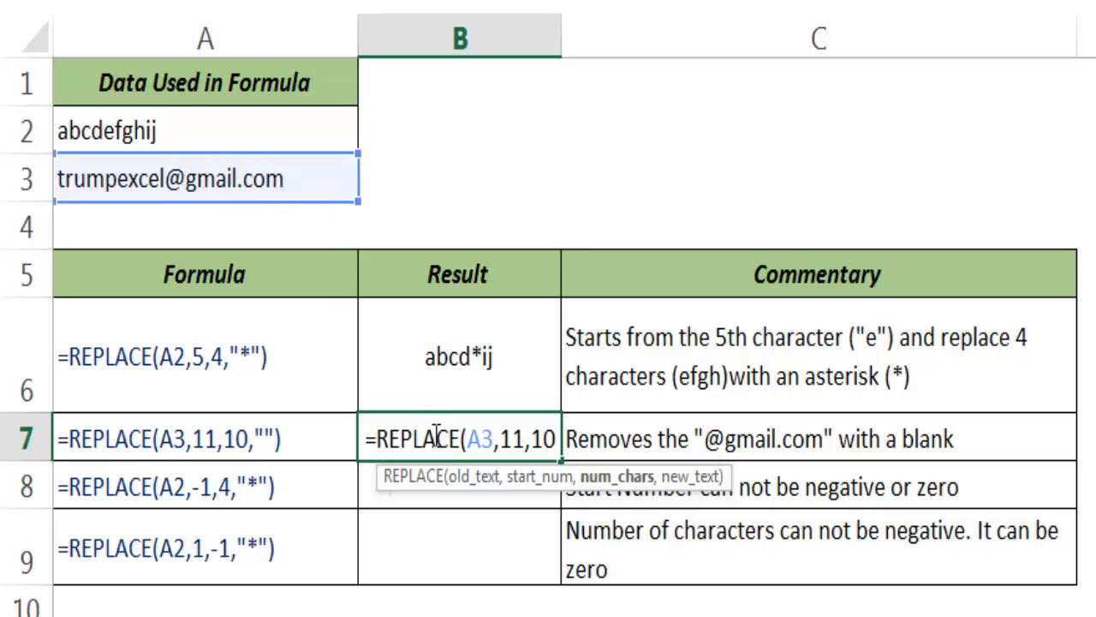
text(,)
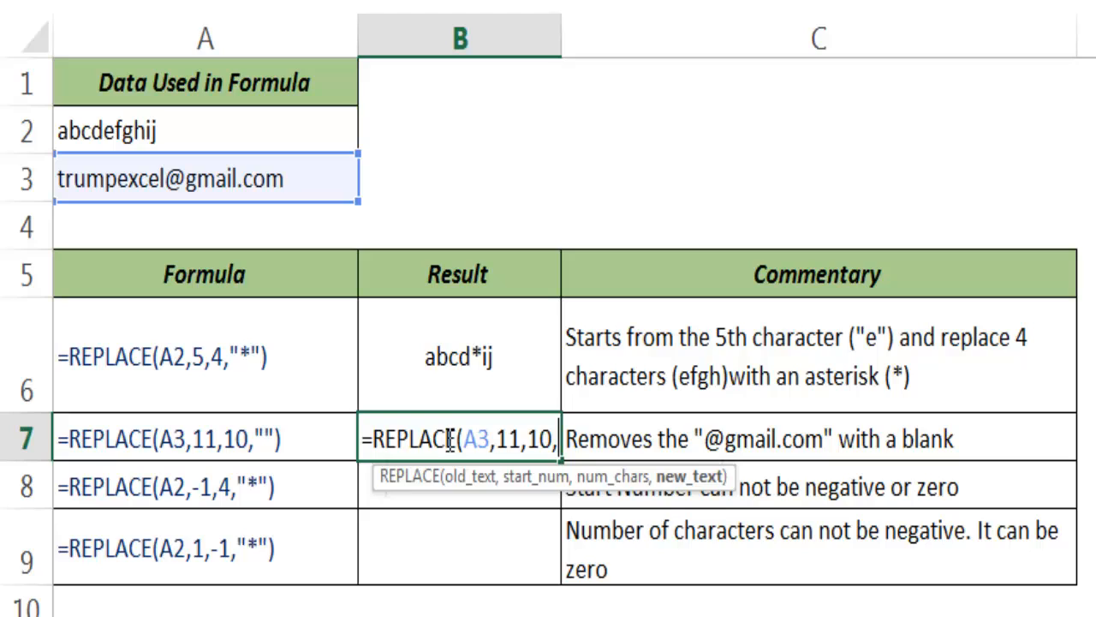
text(""))
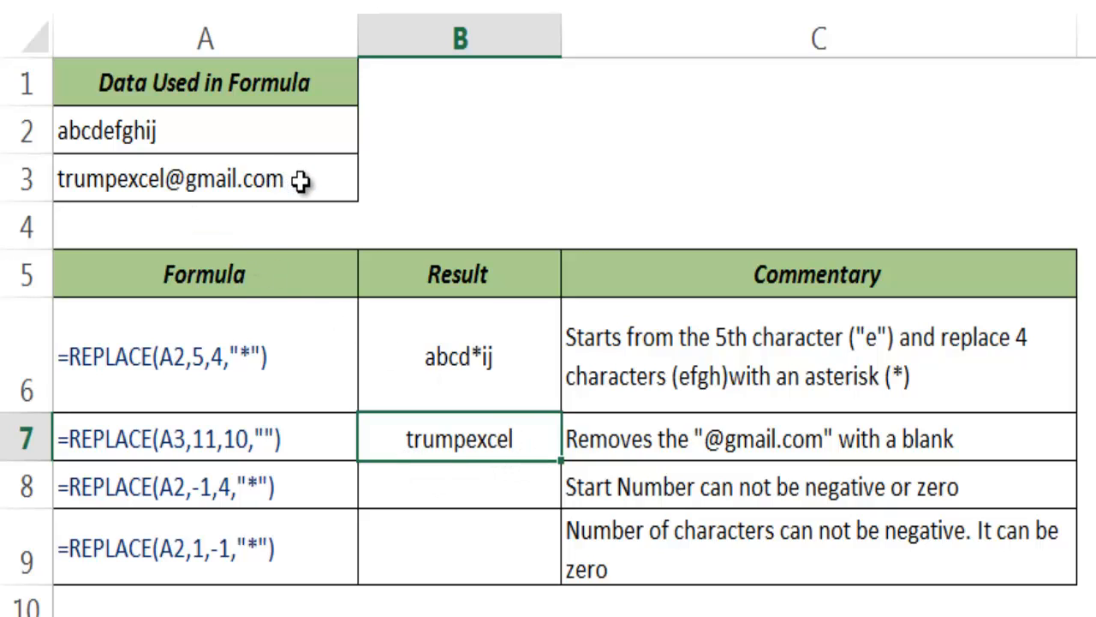
text(=re)
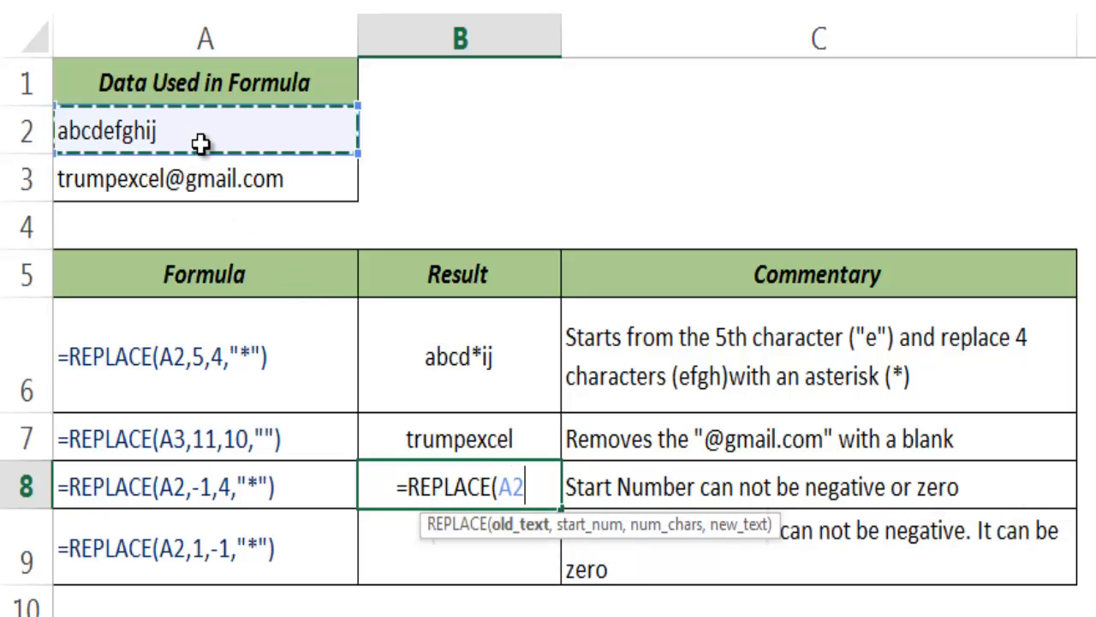
- Finish and confirm =REPLACE(A2,-1,4,"*") in B8, yielding #VALUE!
text(,)
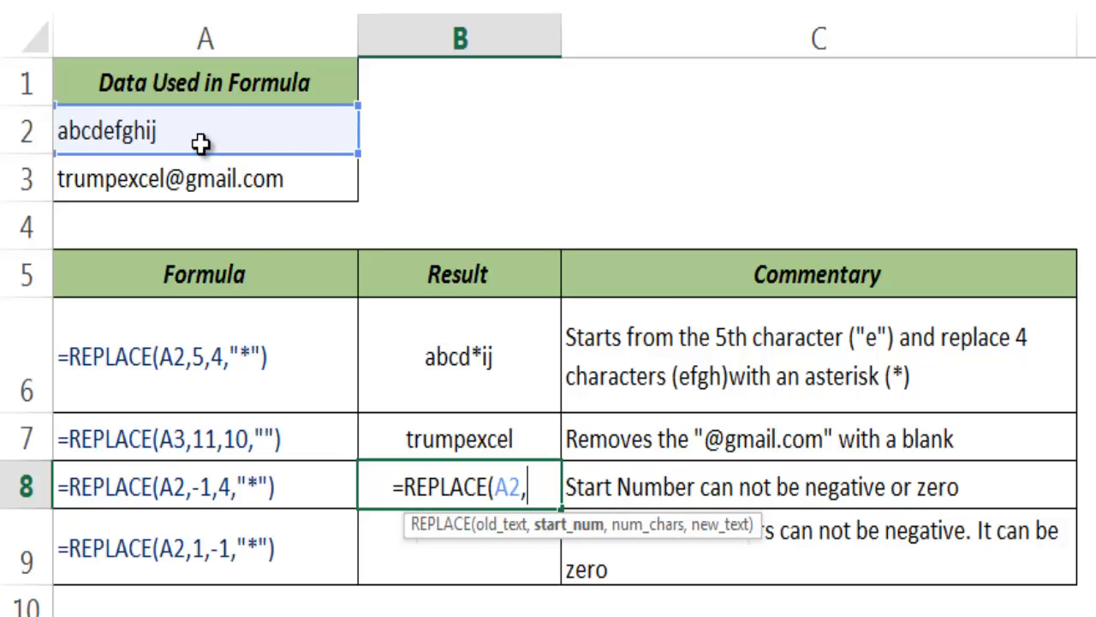
mouse_move(287, 489)
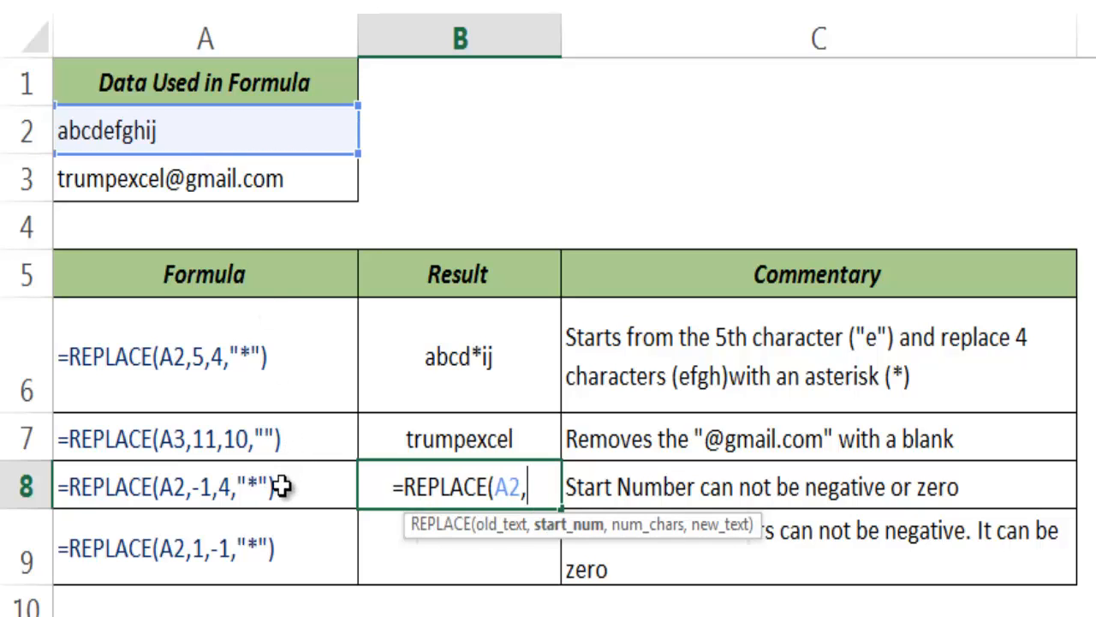
text(-1,4,")
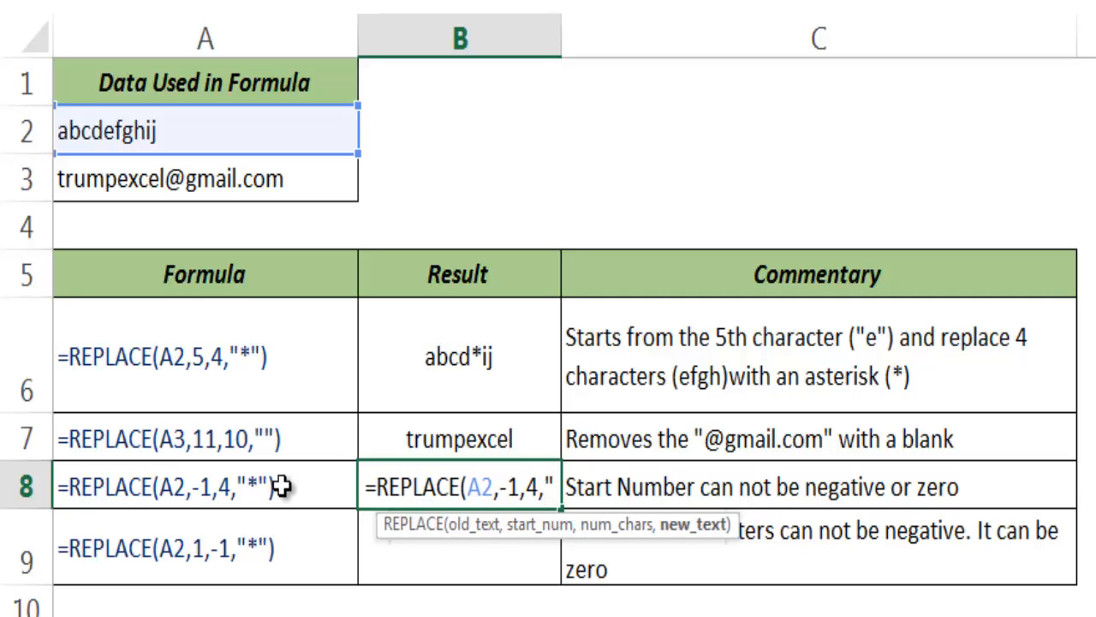
key(Enter)
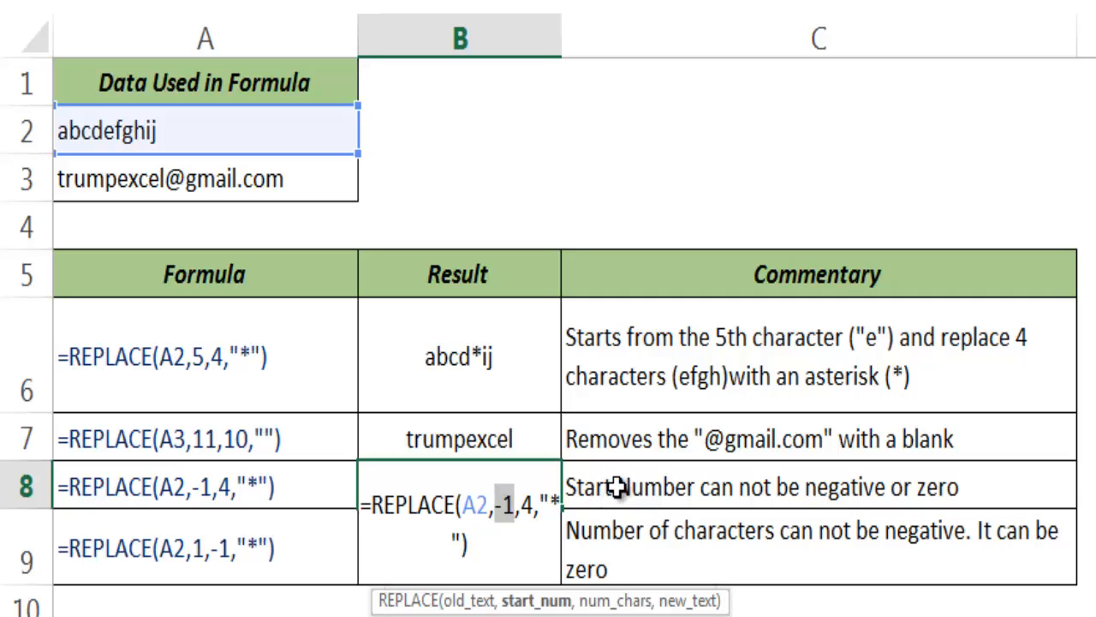
key(Enter)
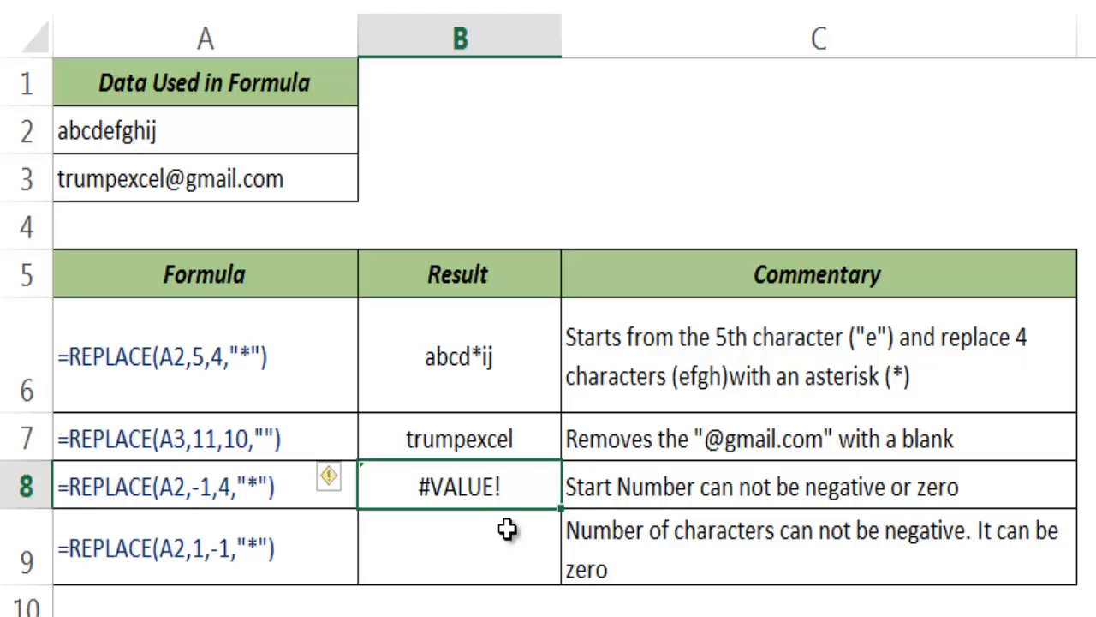
- Open B9 for editing to write the REPLACE formula with -1 characters
double_click(460, 557)
text(=REPLACE(A2,1,-1,"*"))
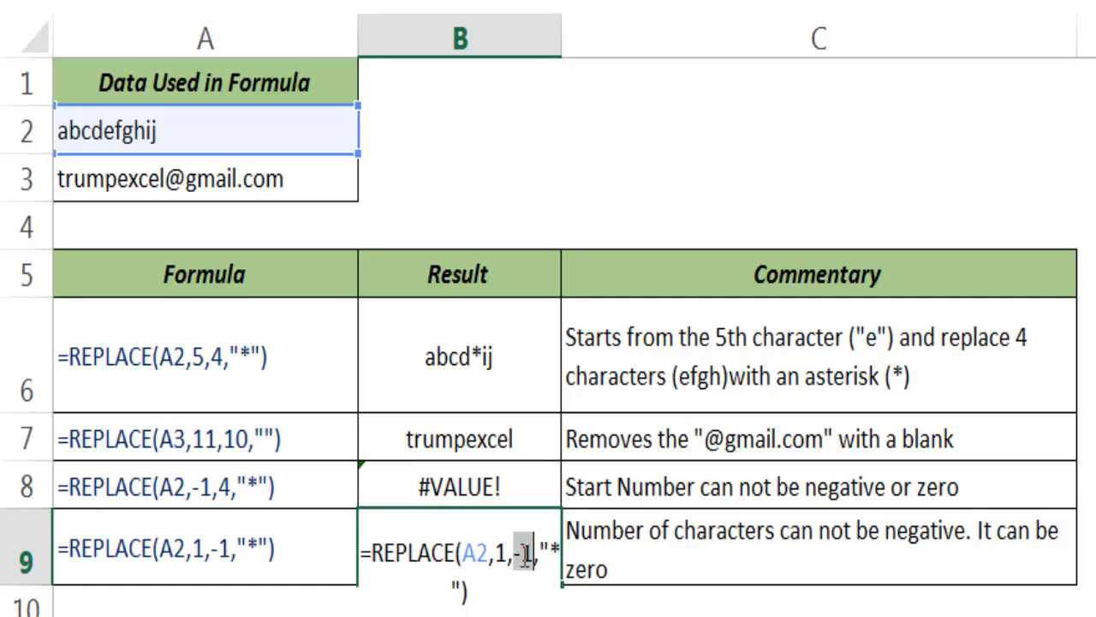
- Change the B9 formula's character count from -1 to 0
key(Enter)
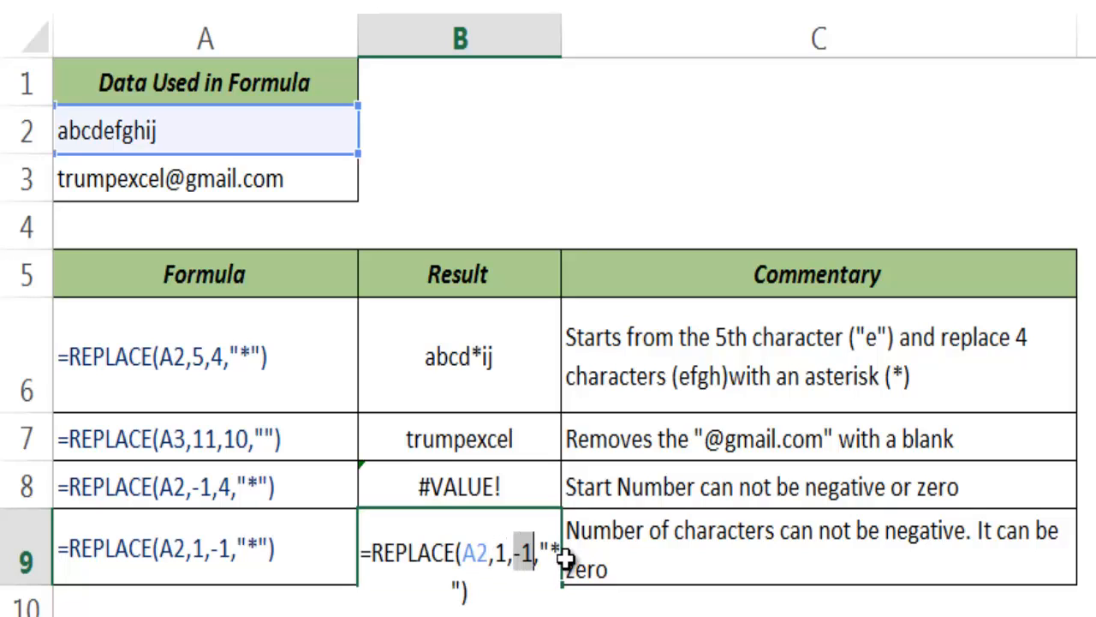
text(0)
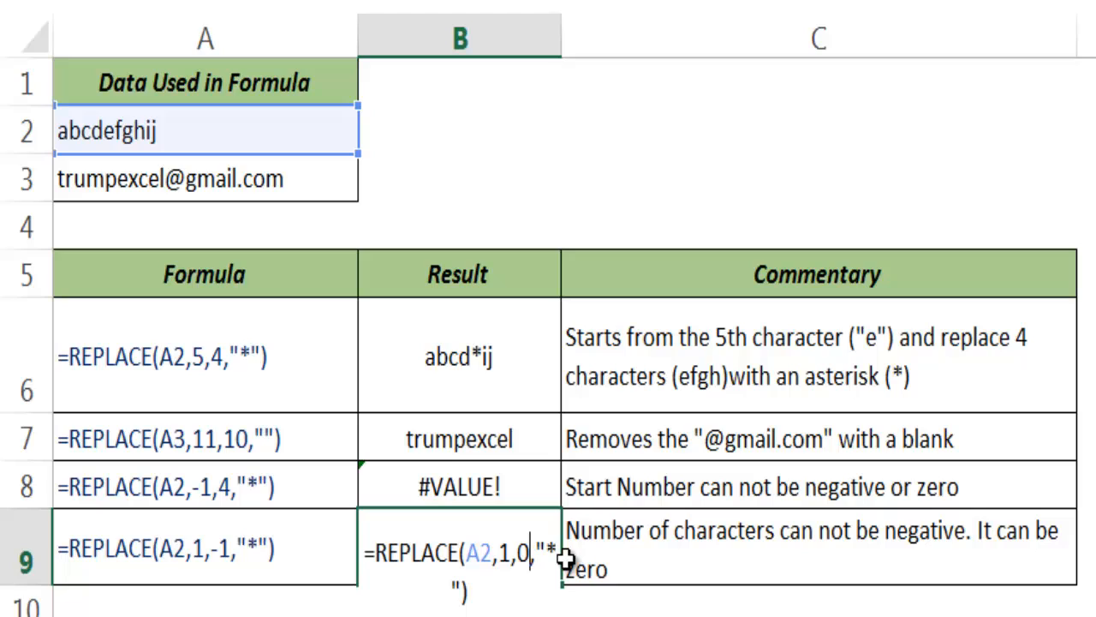
key(Enter)
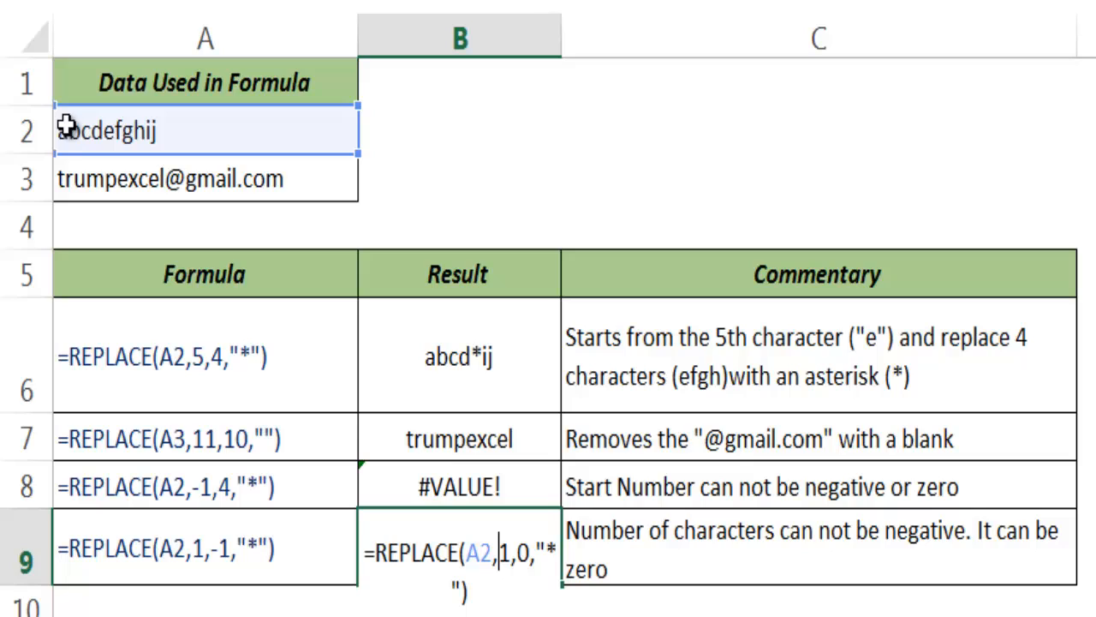
mouse_move(67, 143)
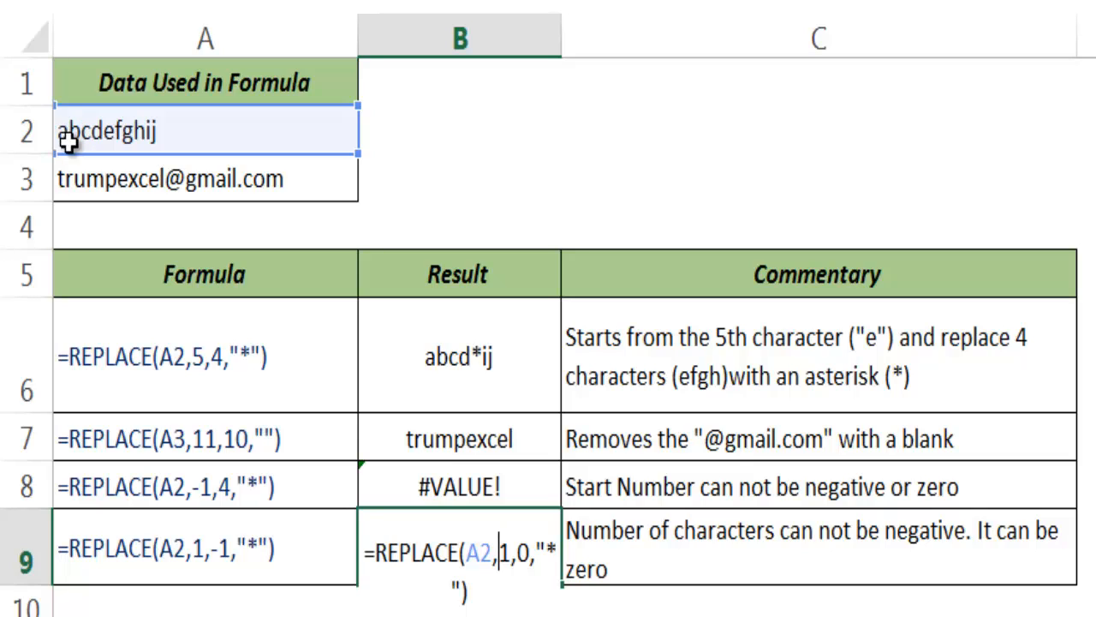